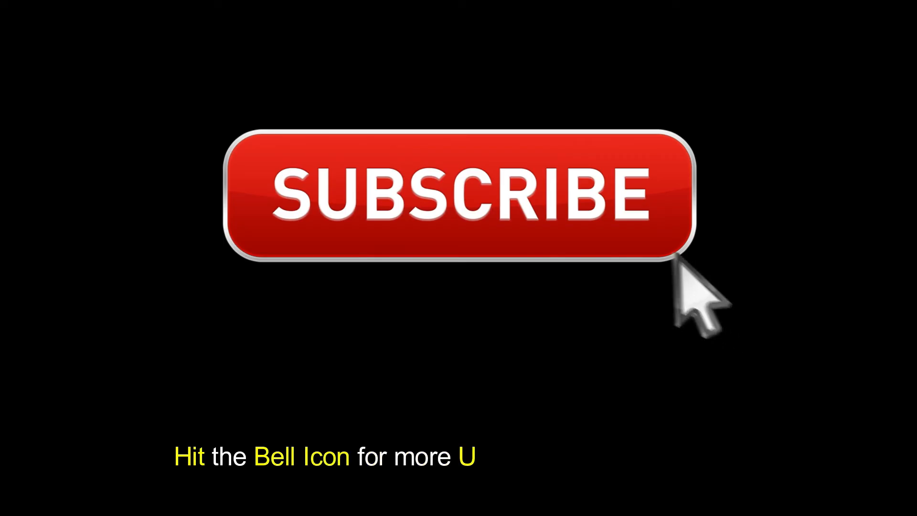
# Step: Let the outro play until the red button reads SUBSCRIBED beside the grey bell icon
pyautogui.click(462, 196)
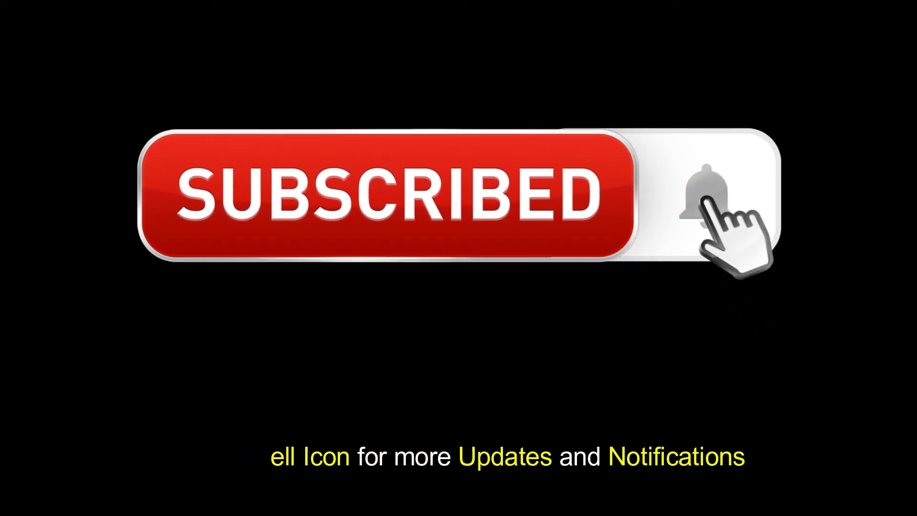